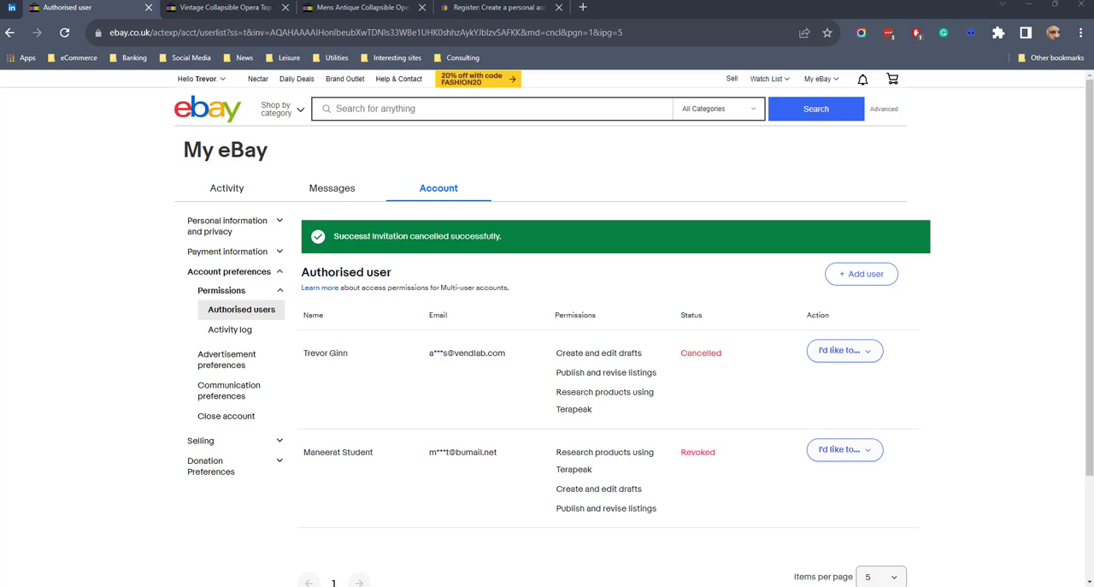
pyautogui.moveTo(737, 109)
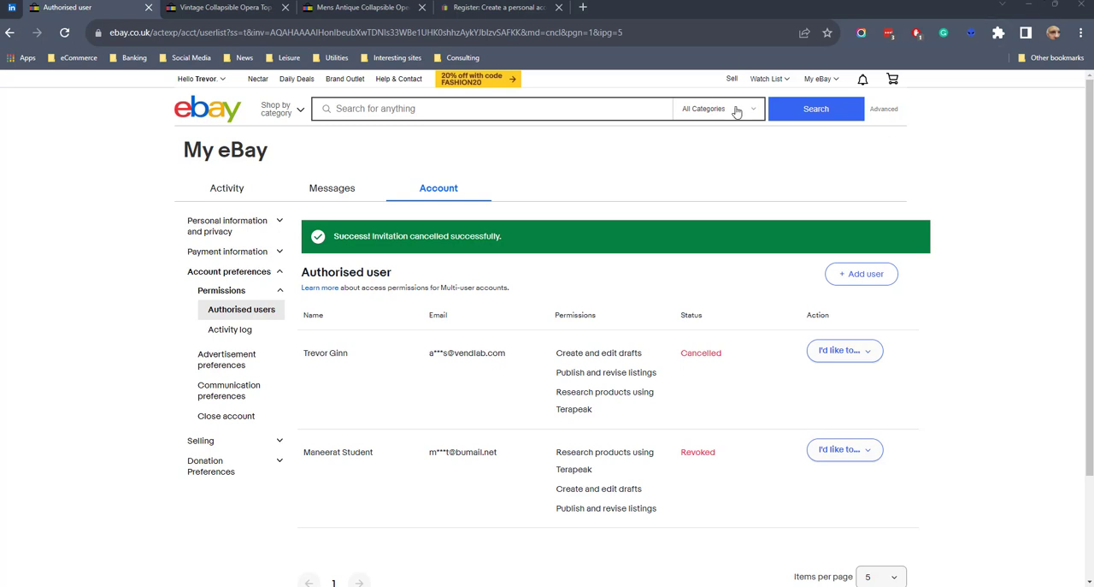
# Step: Reach the account permissions settings and begin adding a new authorised user
pyautogui.click(198, 78)
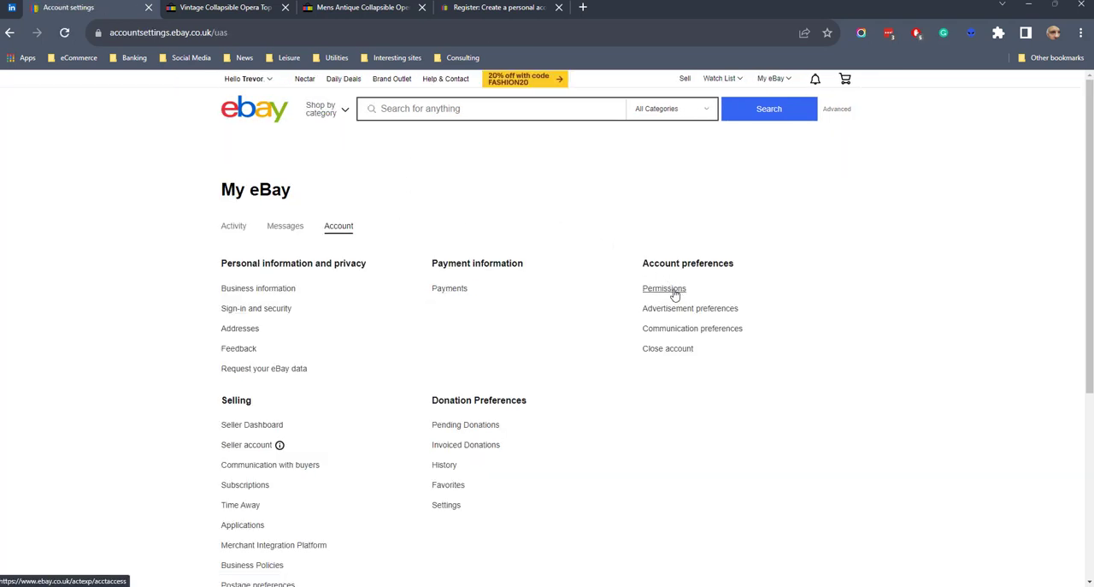
pyautogui.click(664, 287)
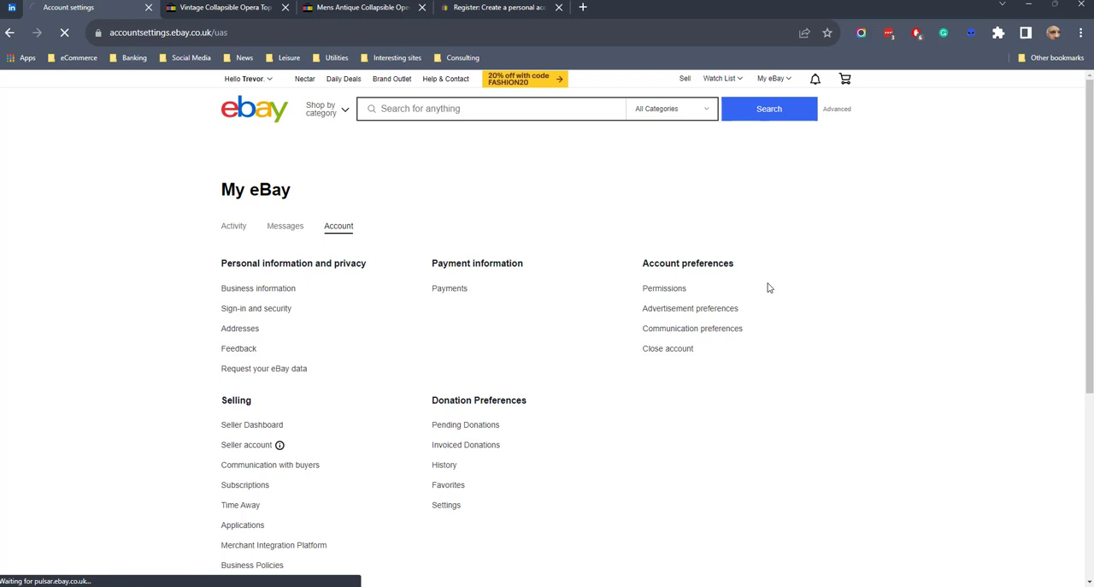
pyautogui.click(664, 287)
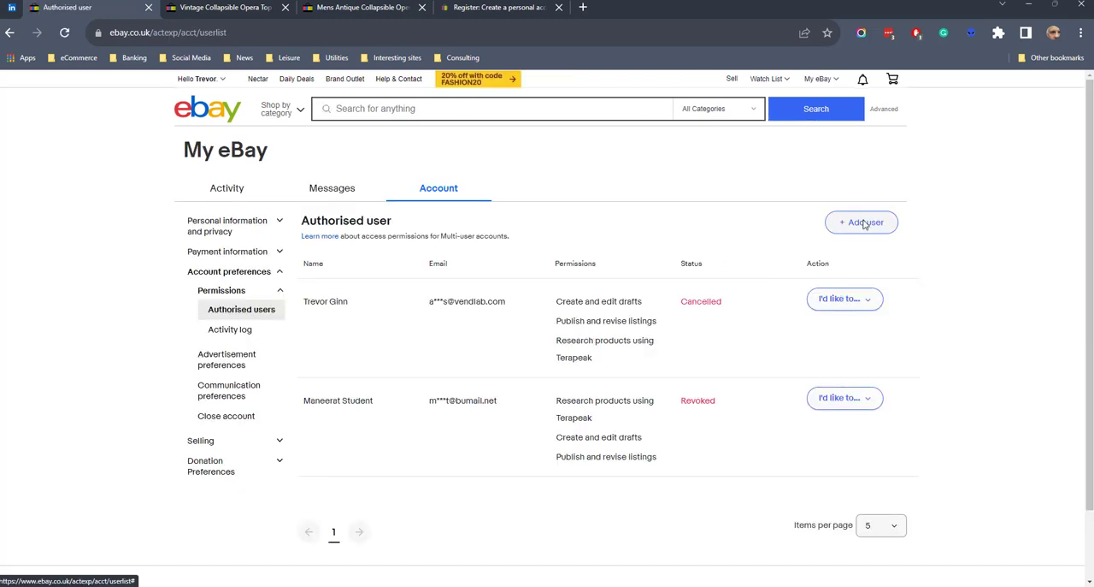
pyautogui.click(862, 223)
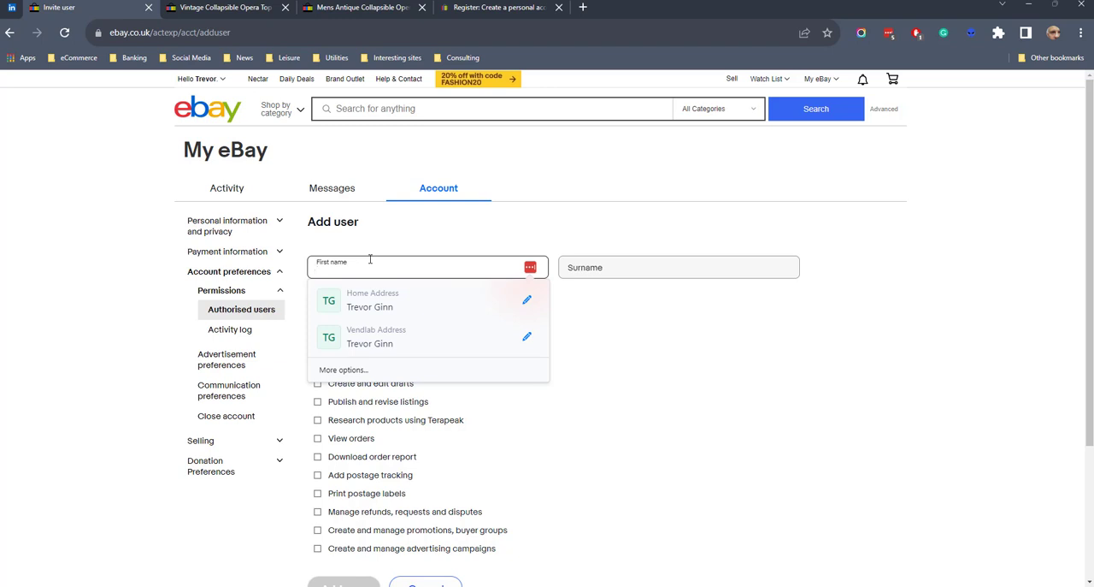
pyautogui.write('Trevor')
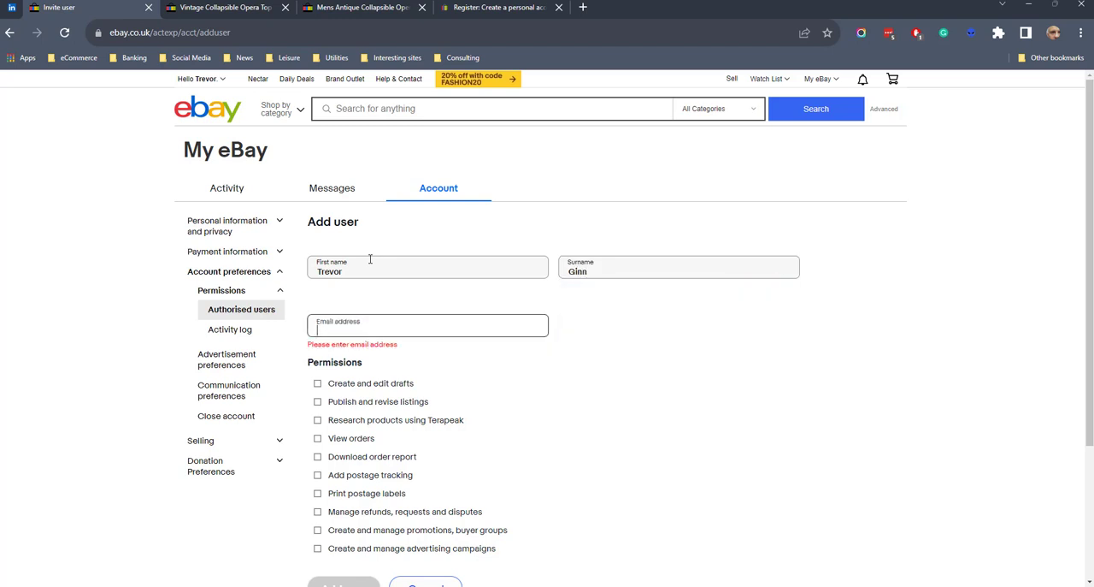
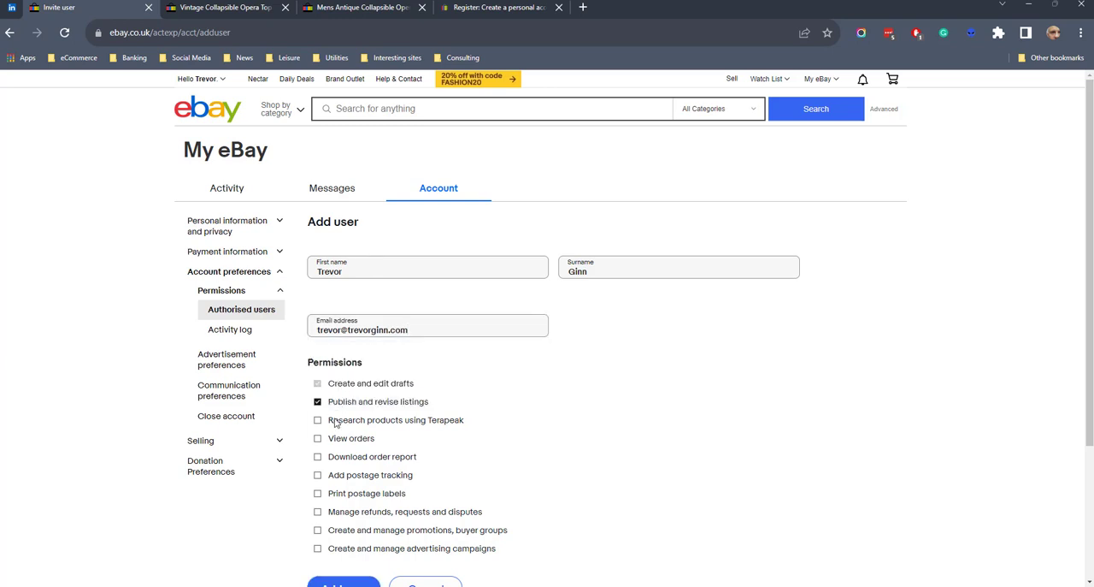
pyautogui.click(318, 419)
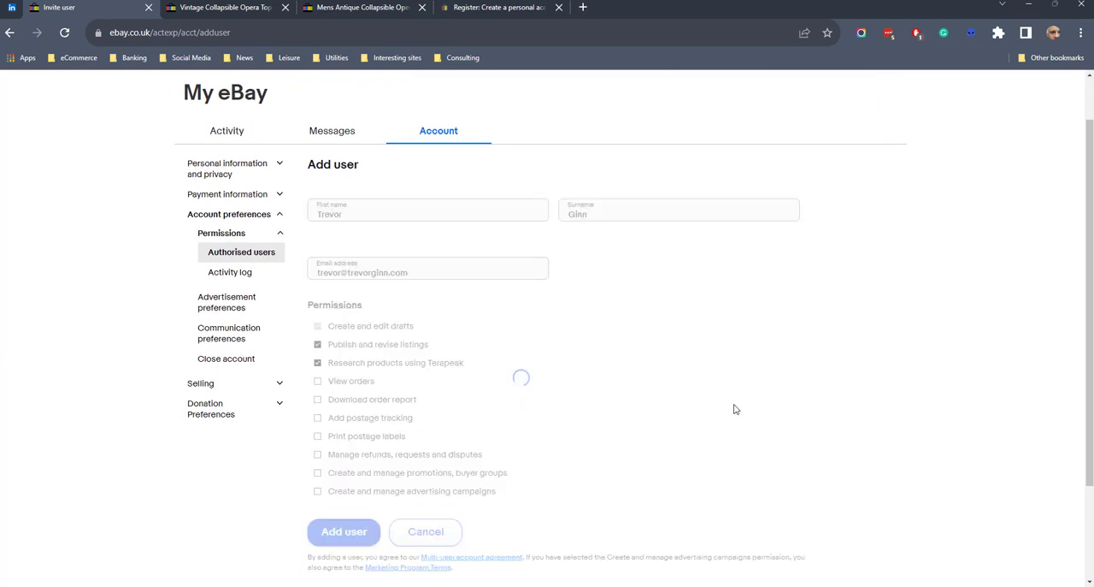
pyautogui.click(344, 530)
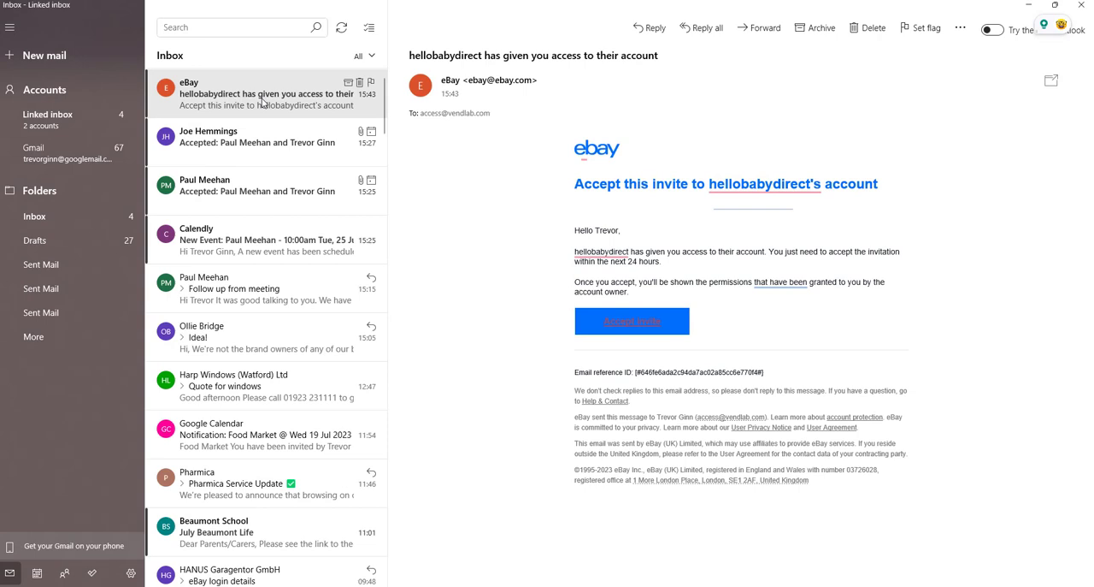
# Step: Accept the hellobabydirect access invitation from the newest eBay email in Mail
pyautogui.click(257, 137)
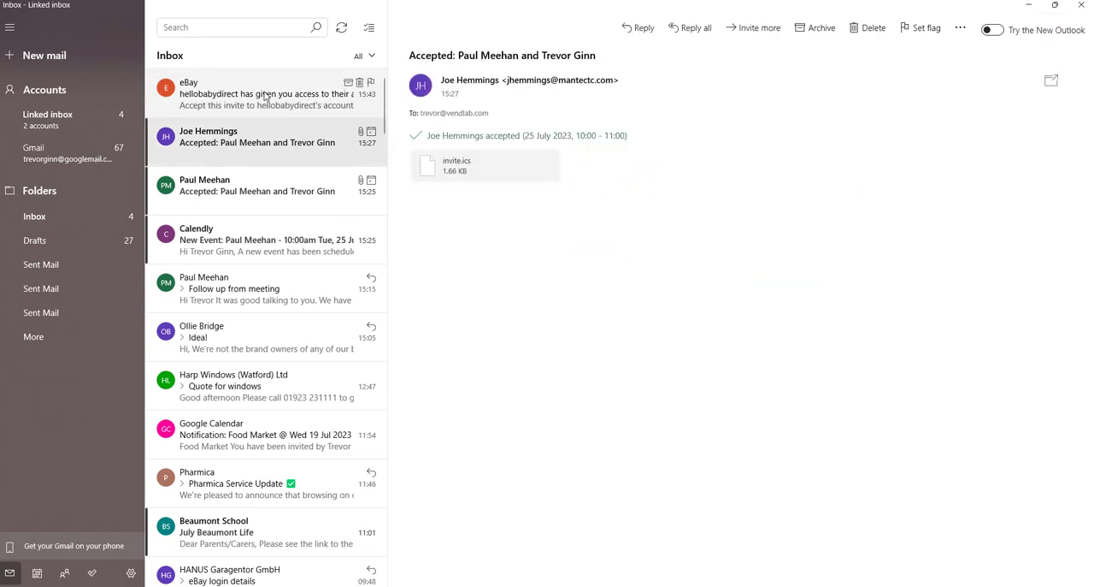
pyautogui.click(267, 92)
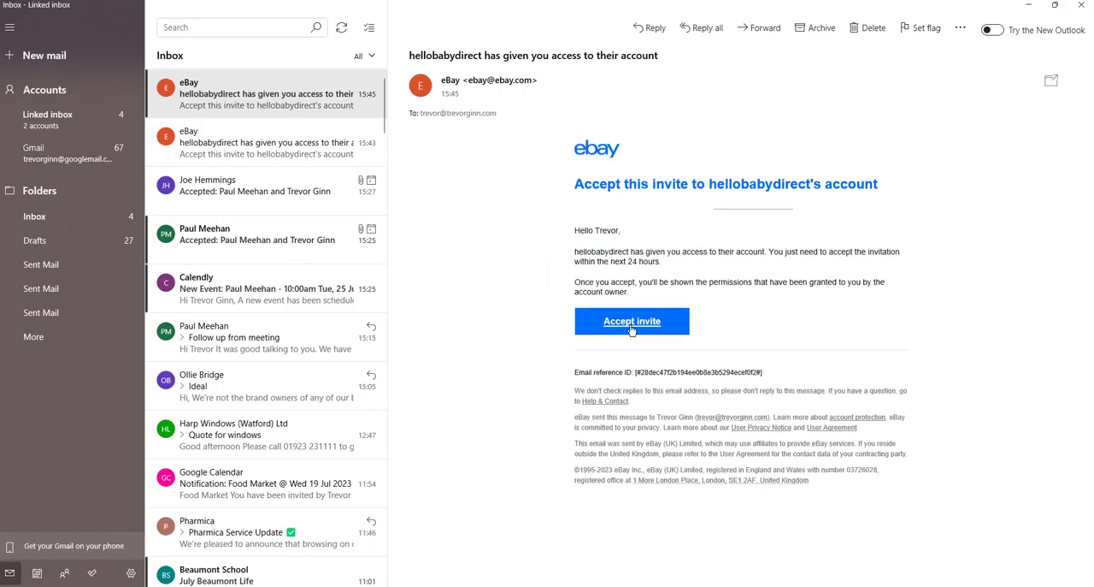
pyautogui.click(633, 321)
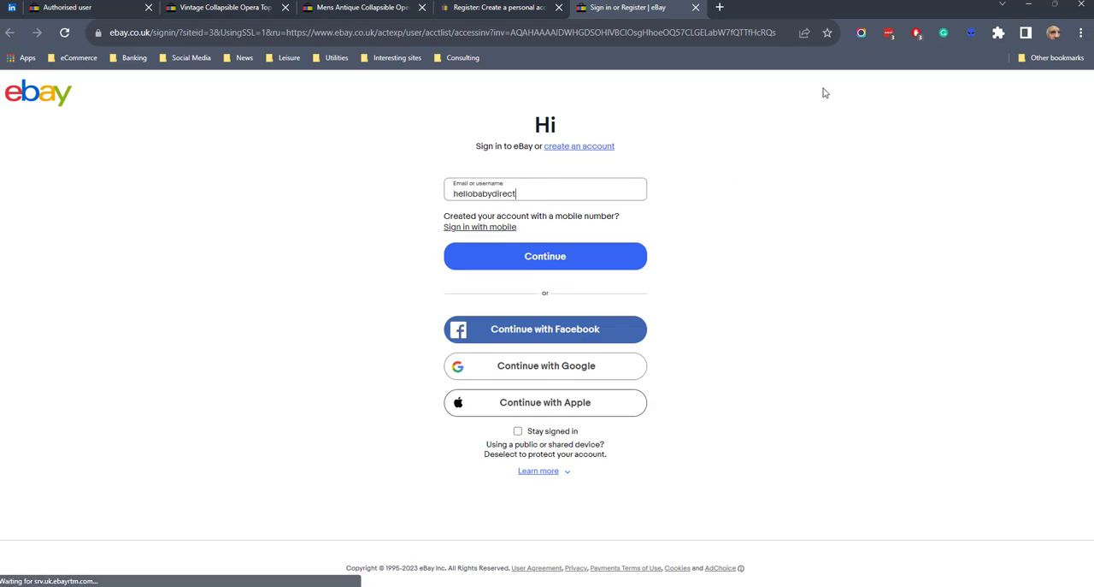
# Step: Sign in to eBay using the saved login filled from the password manager
pyautogui.click(889, 32)
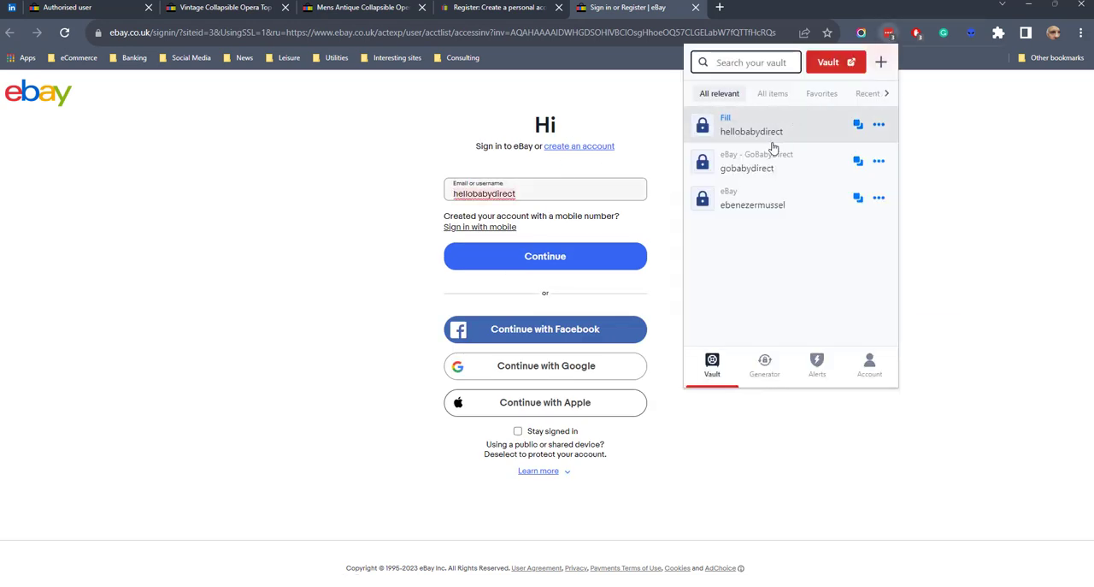
pyautogui.click(753, 205)
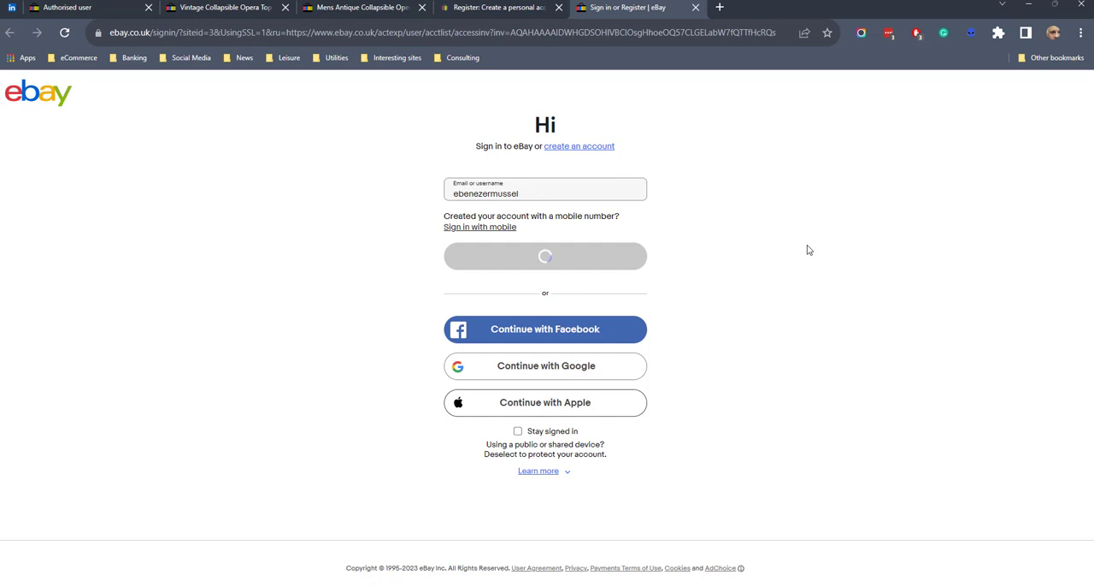
pyautogui.click(544, 257)
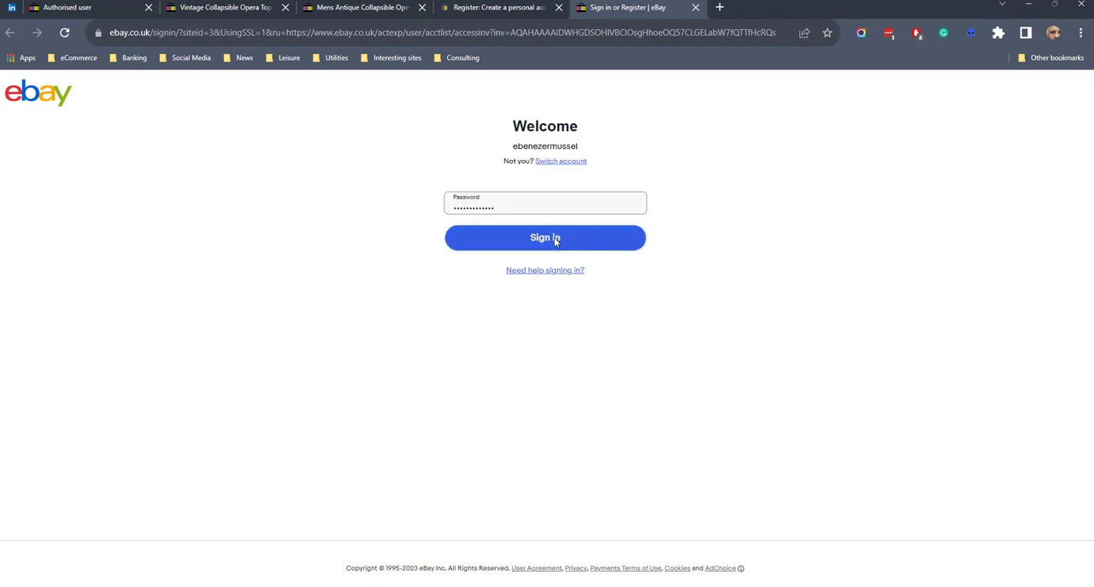
pyautogui.click(543, 236)
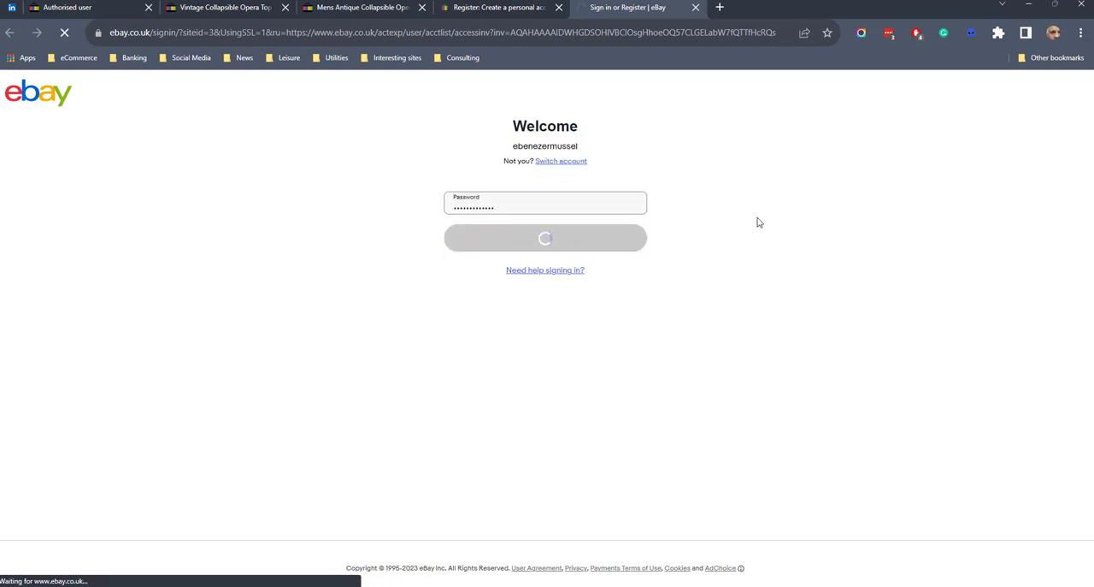
pyautogui.click(543, 237)
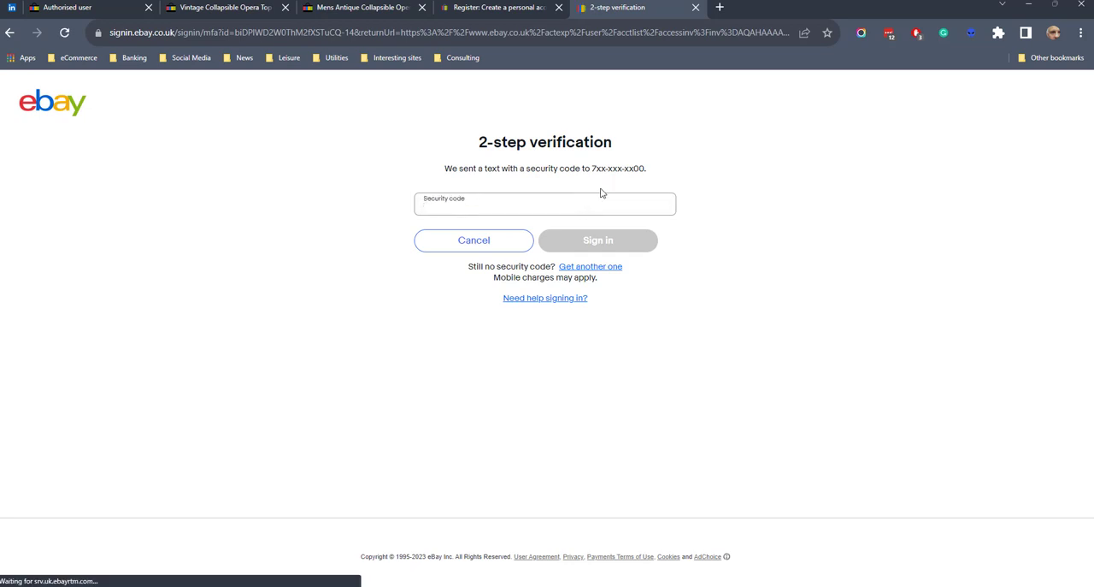
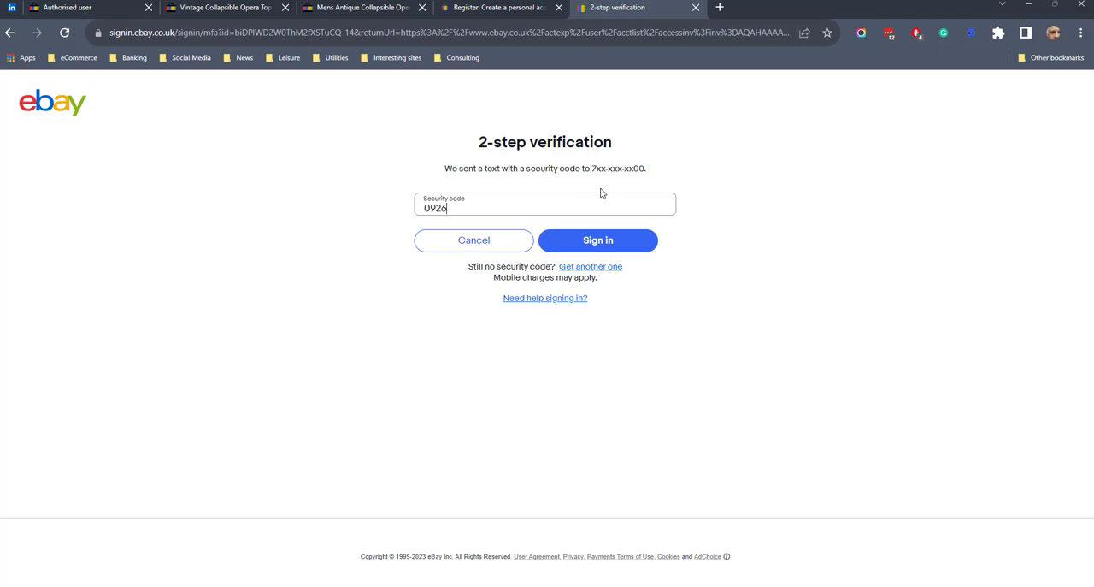
pyautogui.click(598, 239)
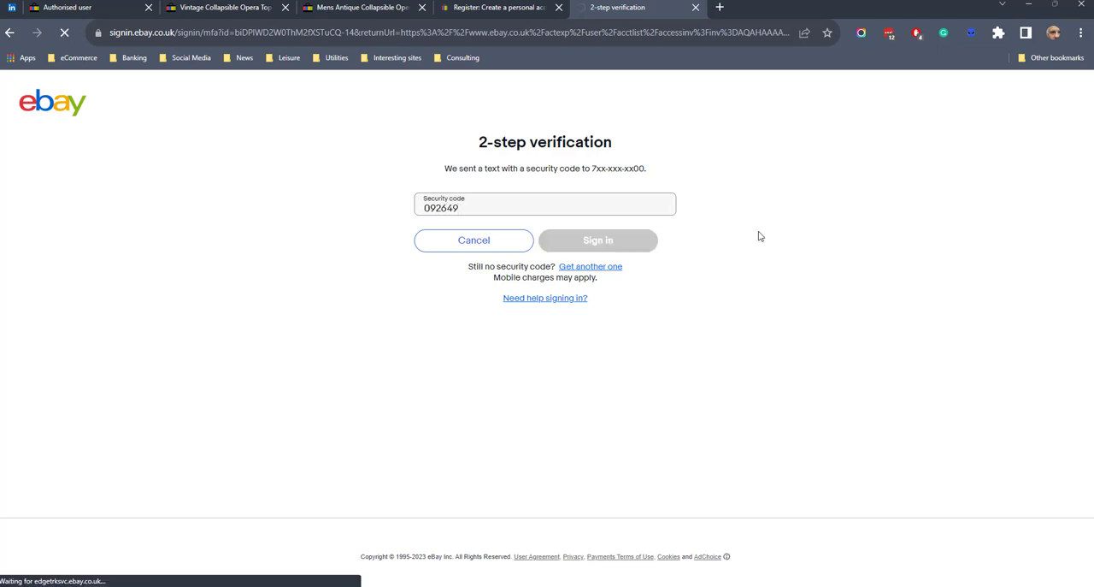
pyautogui.click(599, 239)
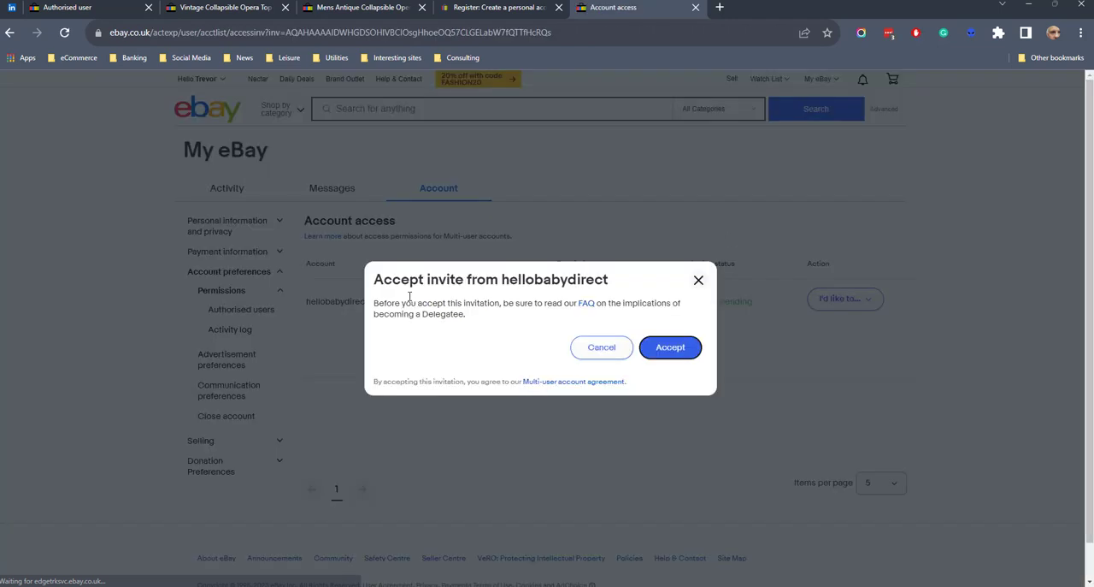
pyautogui.moveTo(475, 298)
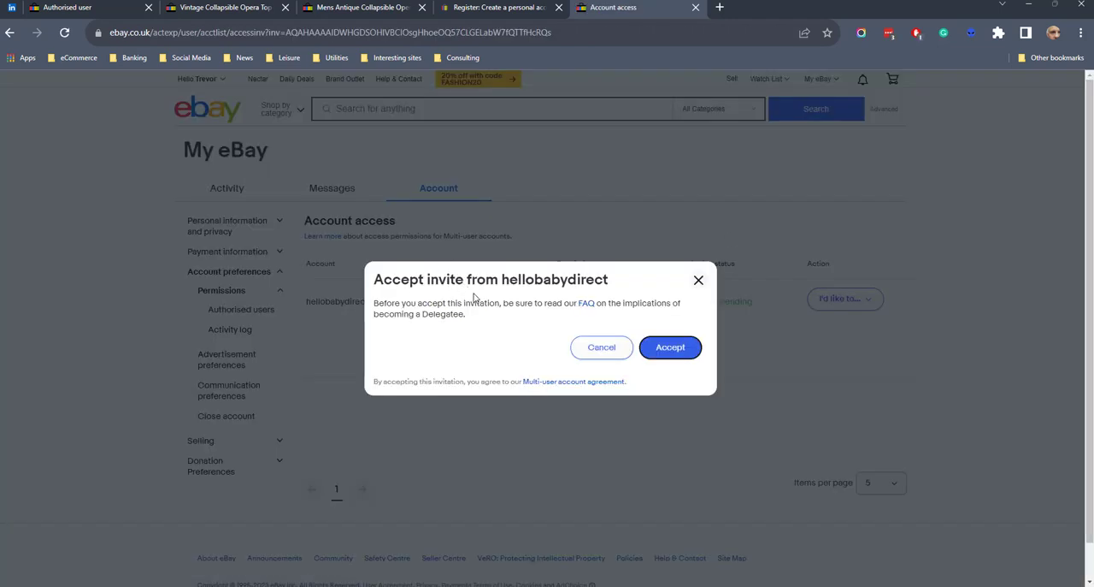
pyautogui.click(670, 347)
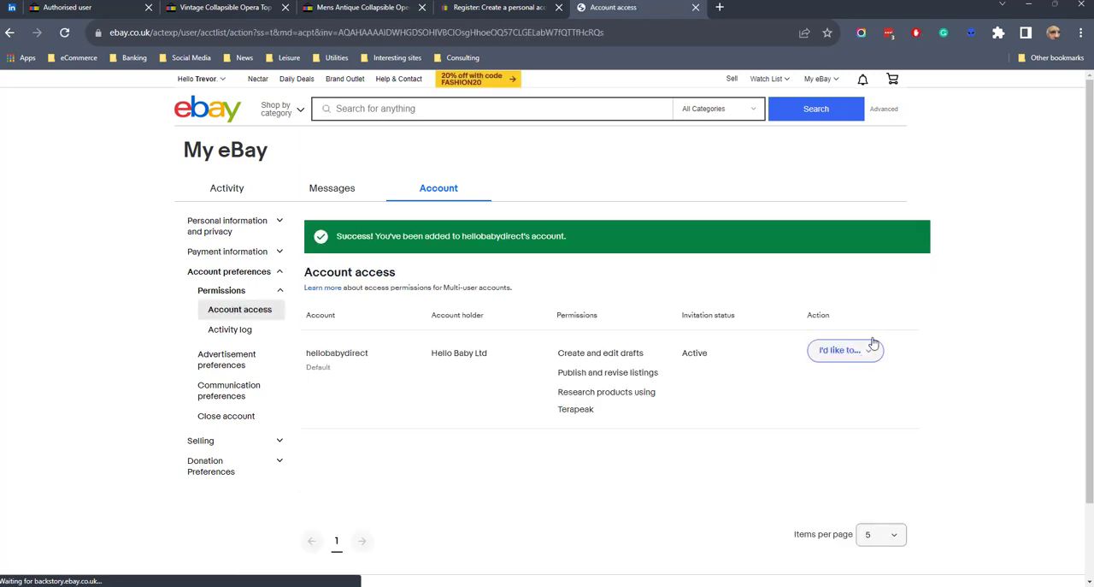
pyautogui.moveTo(479, 248)
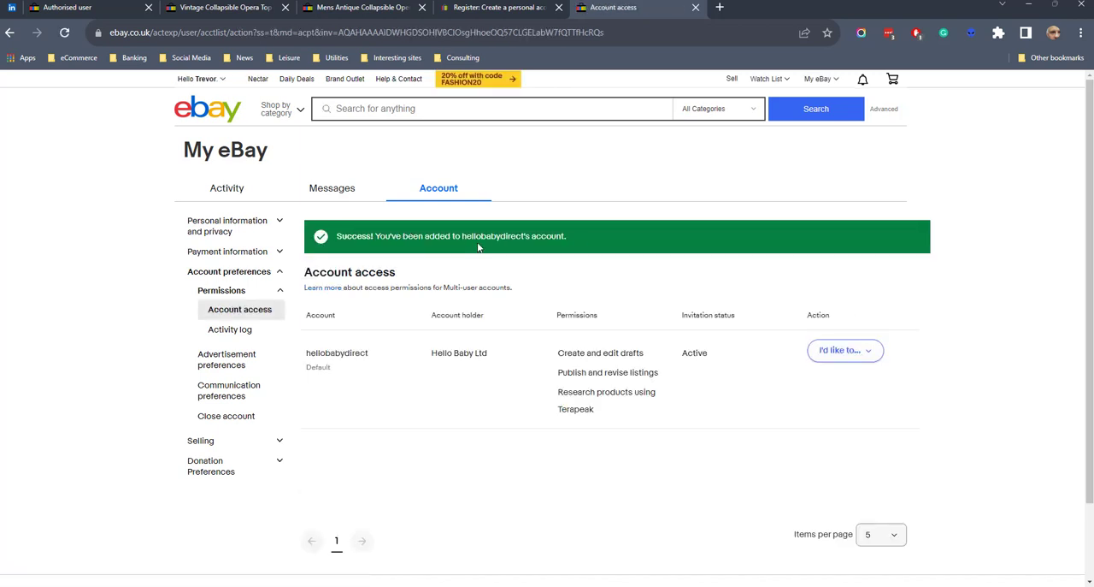
pyautogui.moveTo(554, 212)
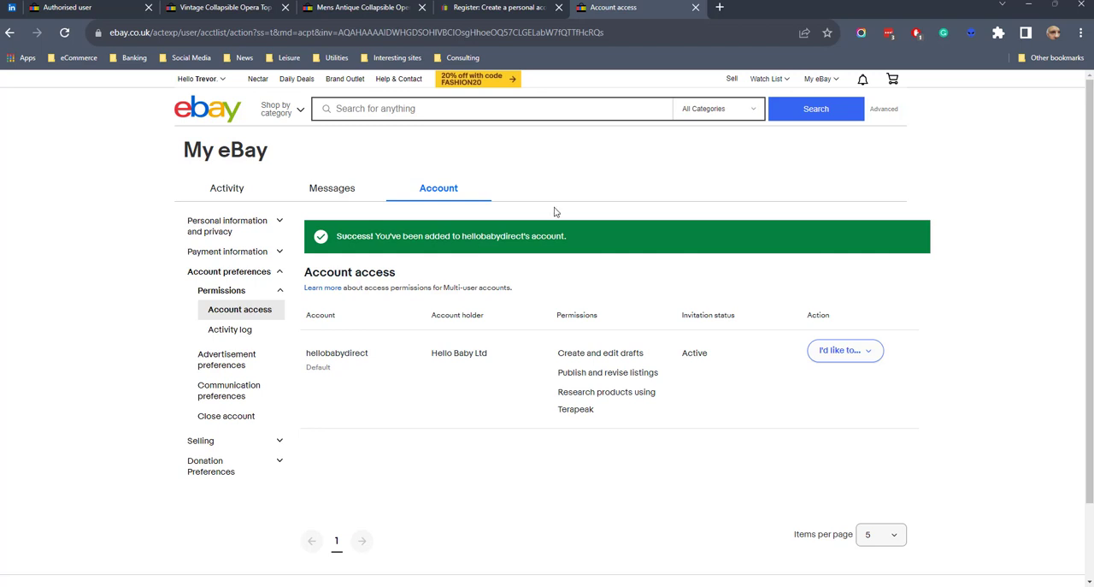
pyautogui.moveTo(585, 366)
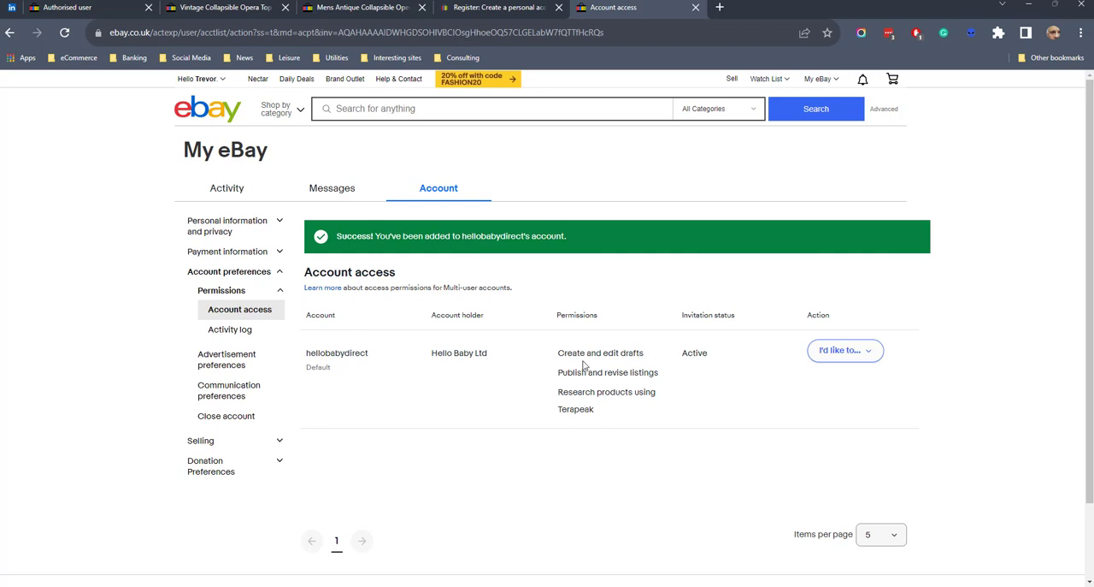
pyautogui.moveTo(241, 260)
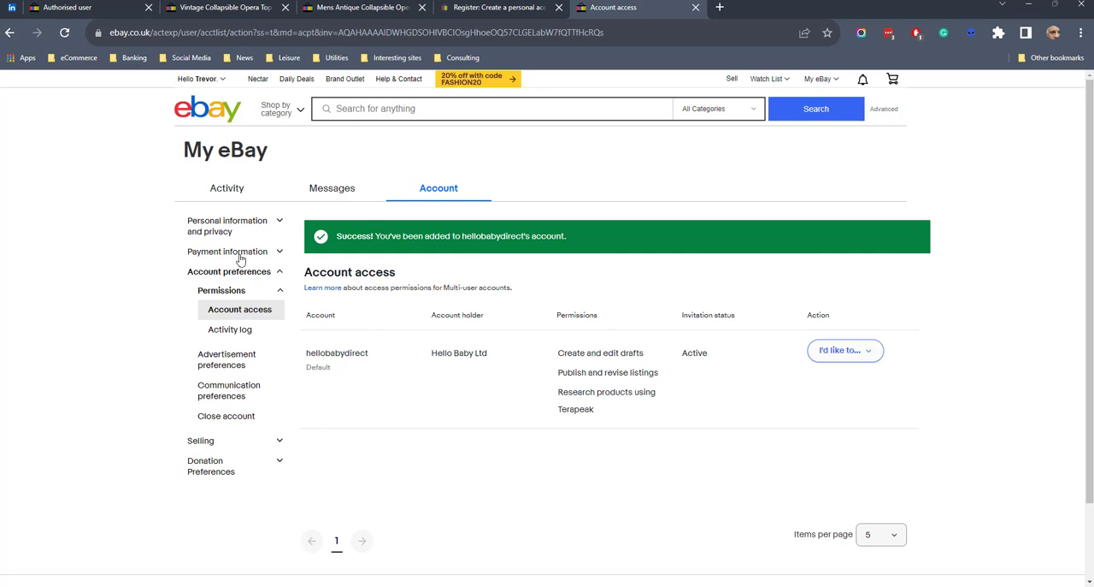
pyautogui.moveTo(209, 288)
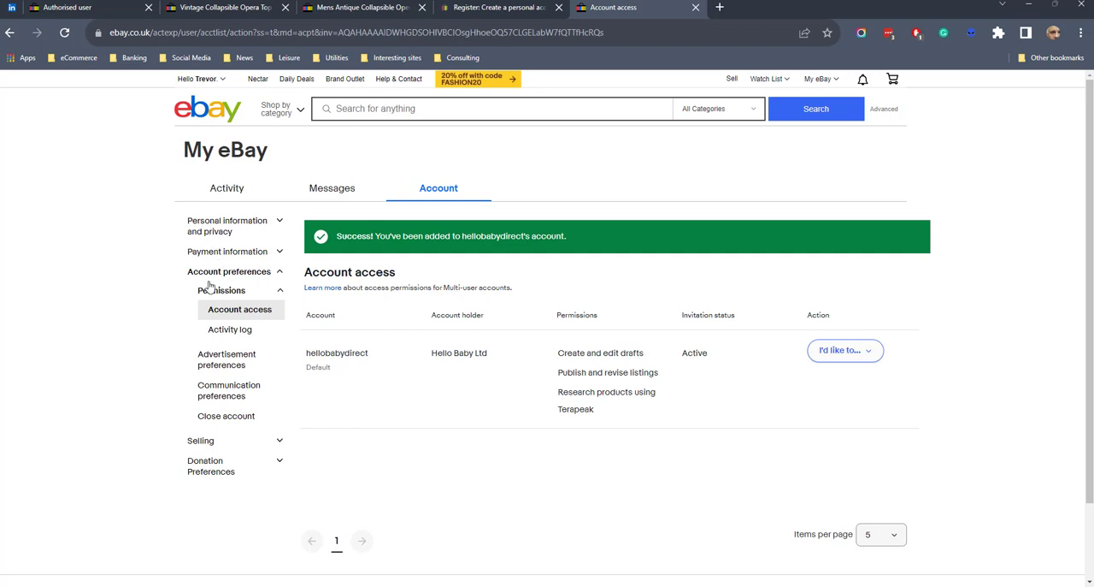
pyautogui.moveTo(533, 259)
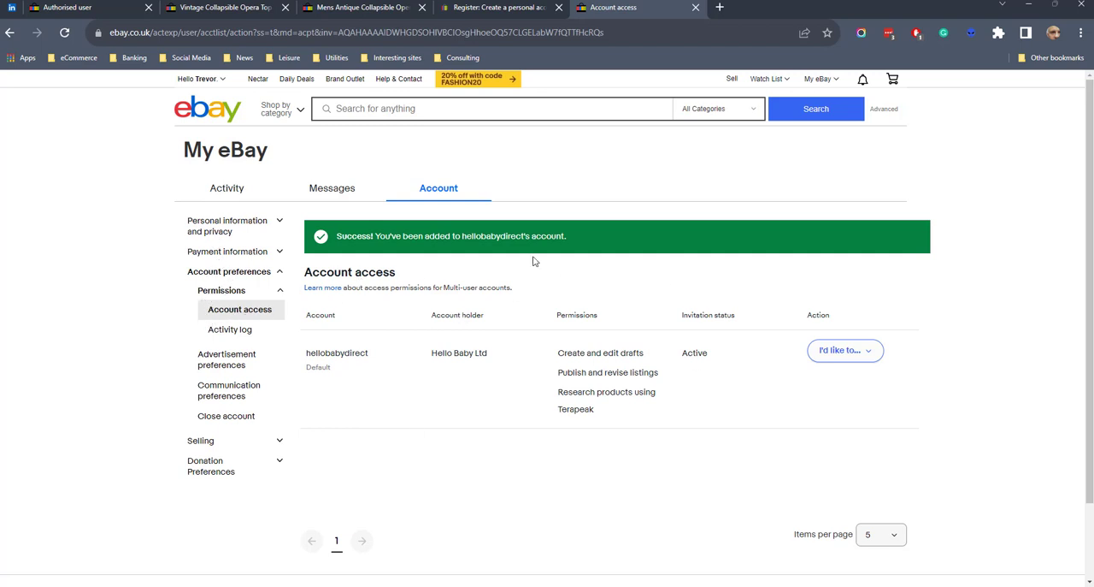
pyautogui.moveTo(431, 521)
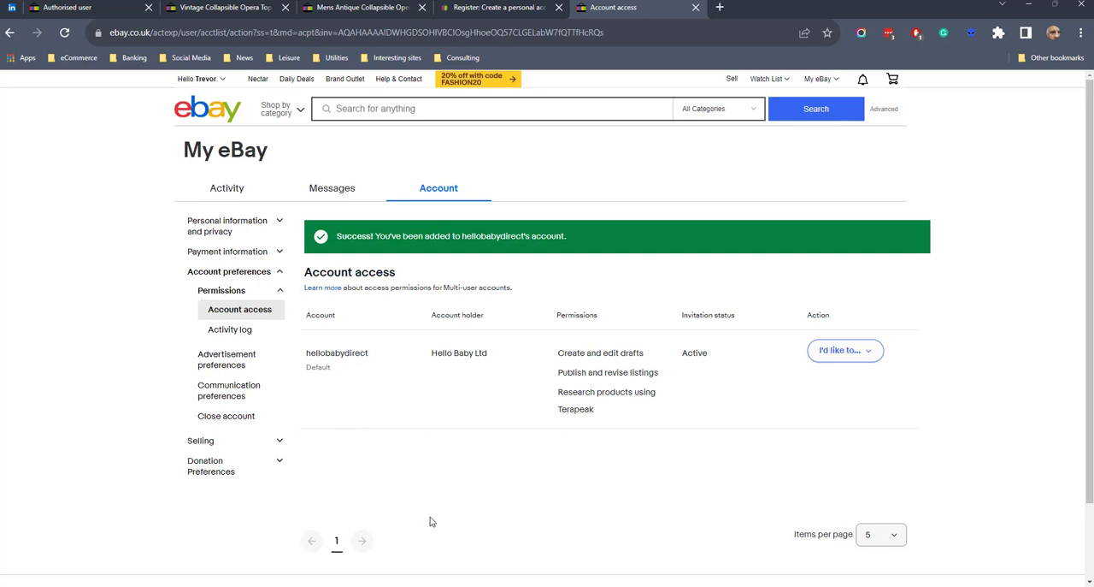